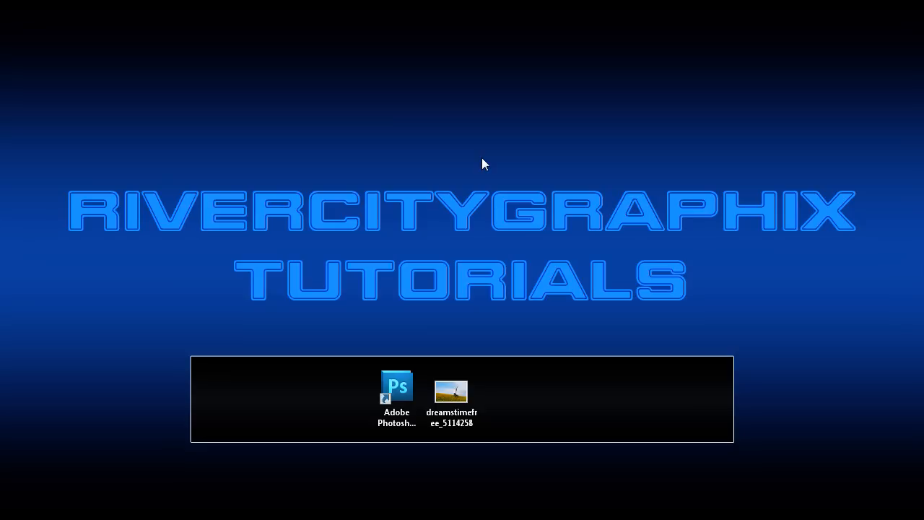
pyautogui.moveTo(484, 164)
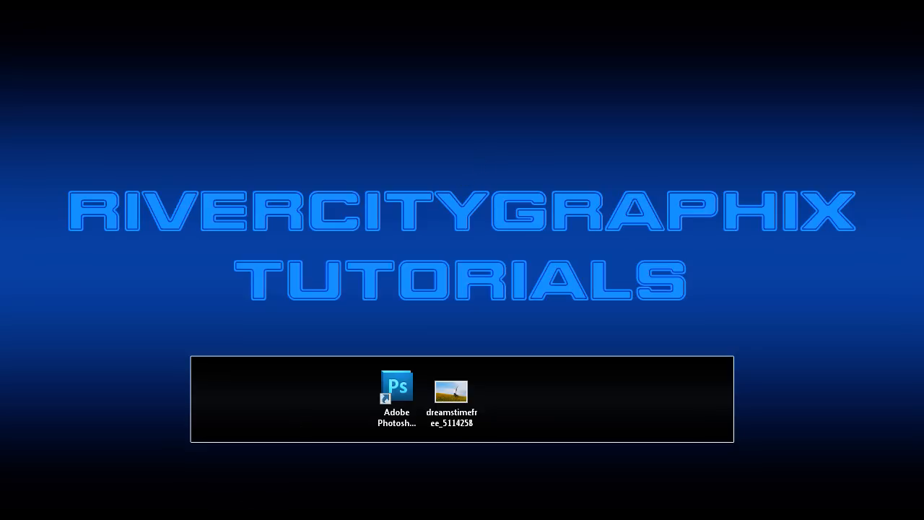
# - Open the dreamstime jumping-figure flower-field photo from the desktop in Photoshop
pyautogui.doubleClick(451, 390)
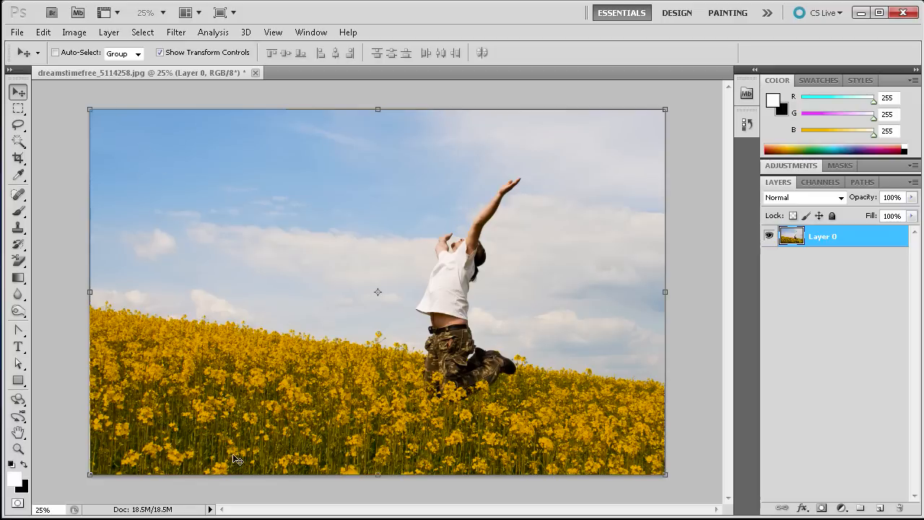
pyautogui.moveTo(506, 235)
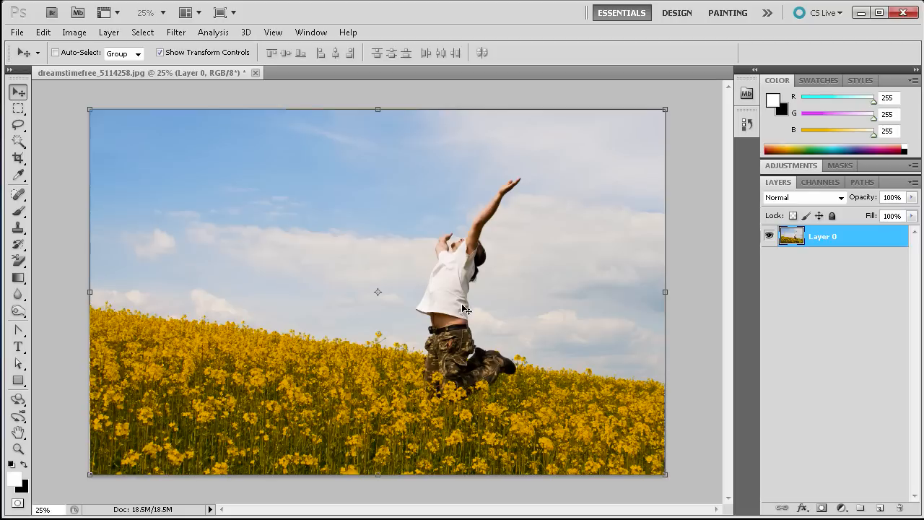
pyautogui.moveTo(436, 275)
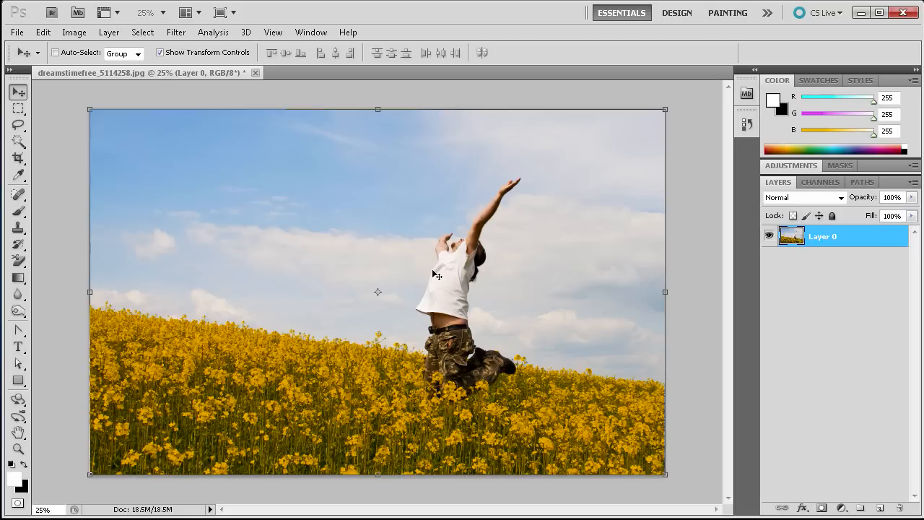
pyautogui.moveTo(511, 256)
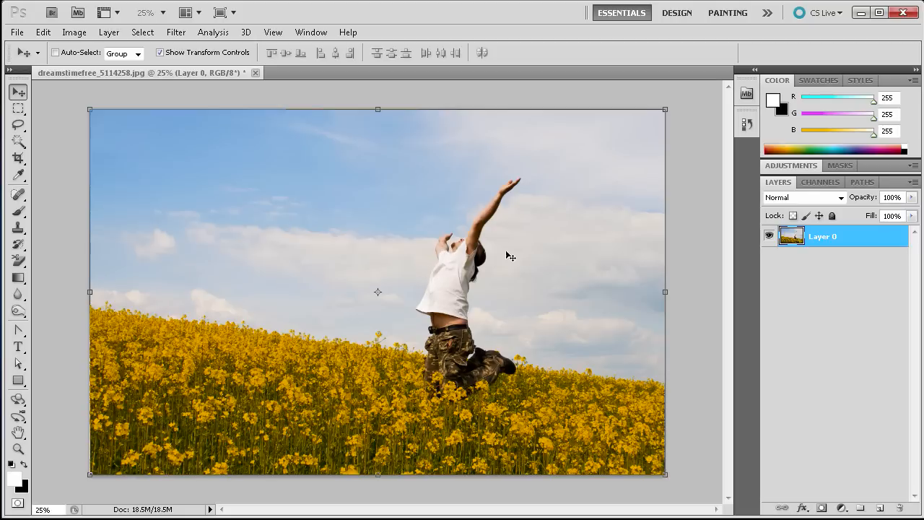
pyautogui.moveTo(178, 342)
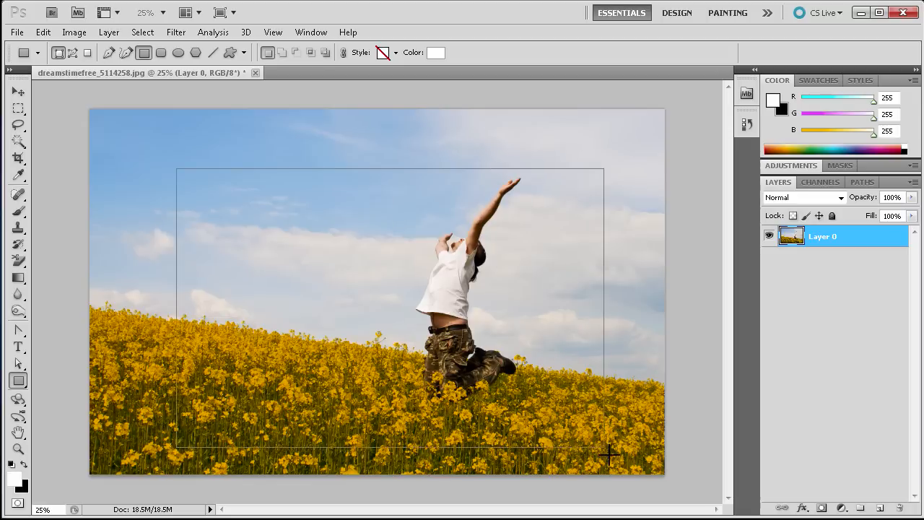
# - Drag a large white-filled rectangle shape across the middle of the photo
pyautogui.moveTo(175, 168); pyautogui.dragTo(604, 451)
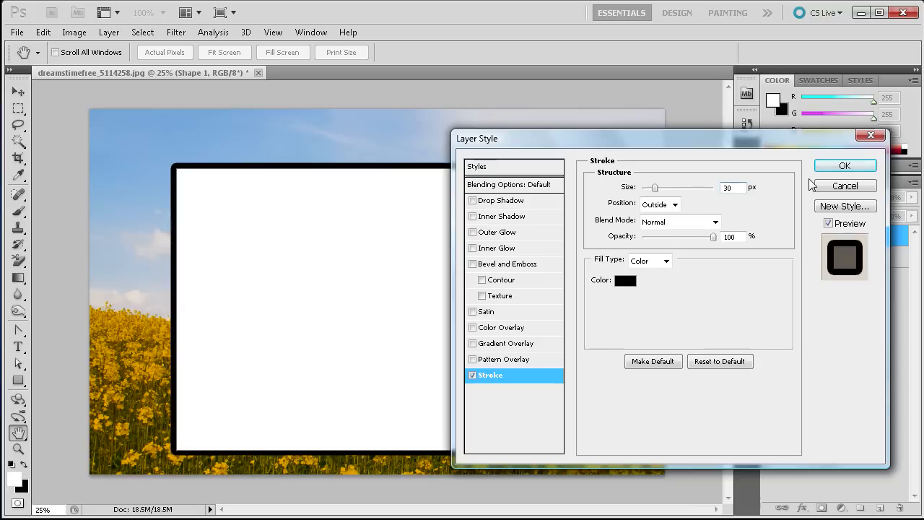
# - Choose the Stroke position for the rectangle's 30 px black border
pyautogui.click(674, 204)
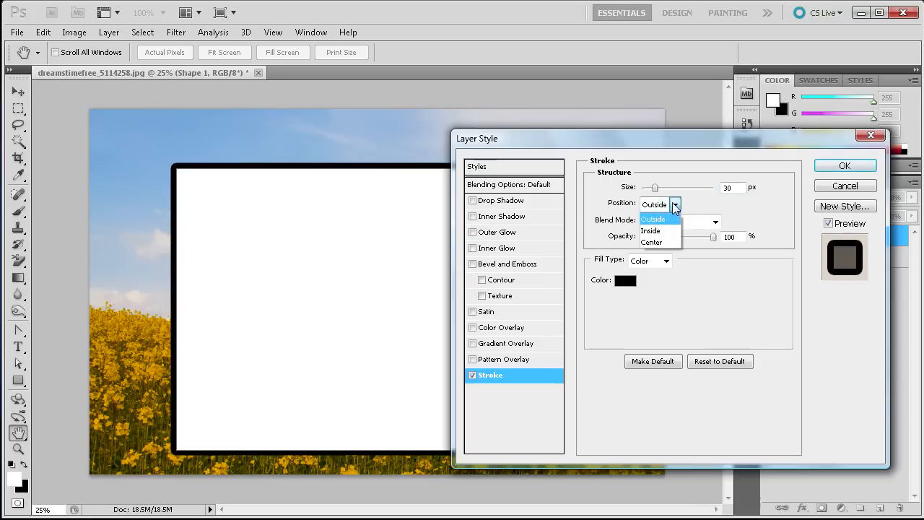
pyautogui.click(651, 231)
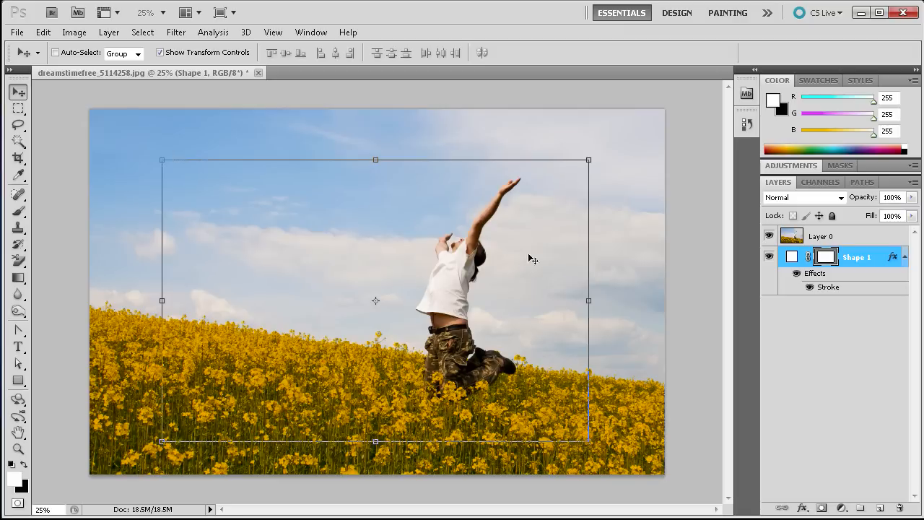
# - Select Layer 0, the photo layer now stacked above Shape 1
pyautogui.click(821, 236)
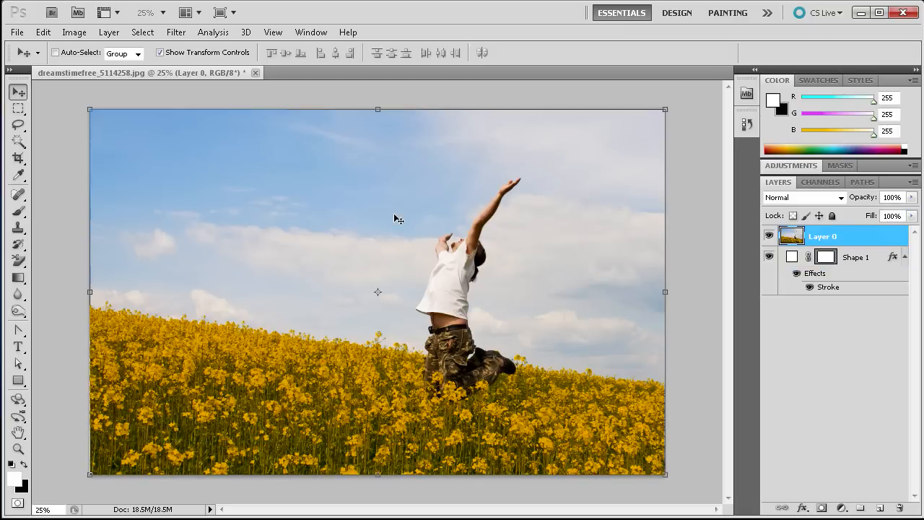
pyautogui.moveTo(354, 254)
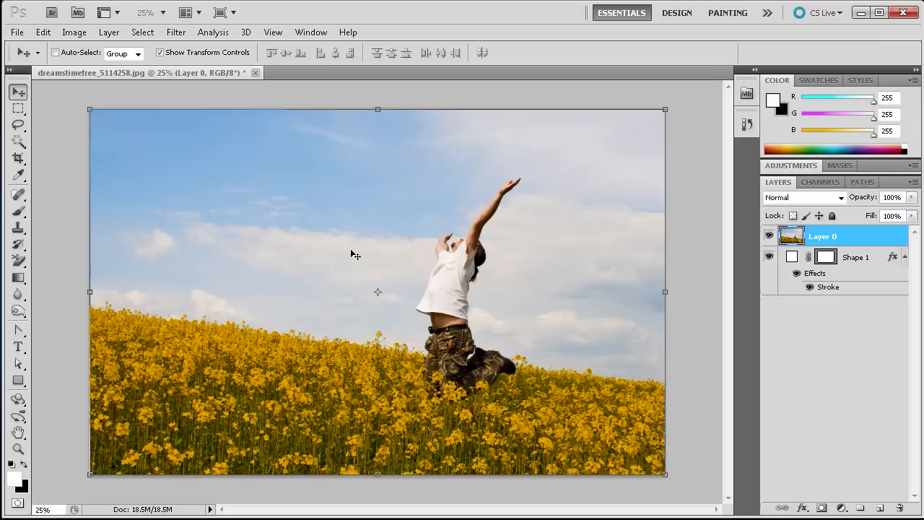
pyautogui.moveTo(780, 229)
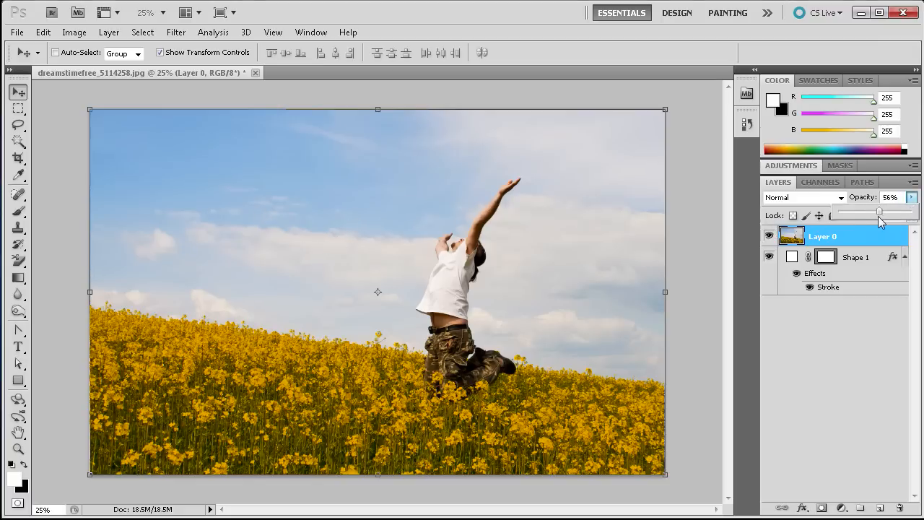
# - Lower Layer 0 opacity to 64% and shift the photo upward over the frame
pyautogui.moveTo(880, 209); pyautogui.dragTo(873, 209)
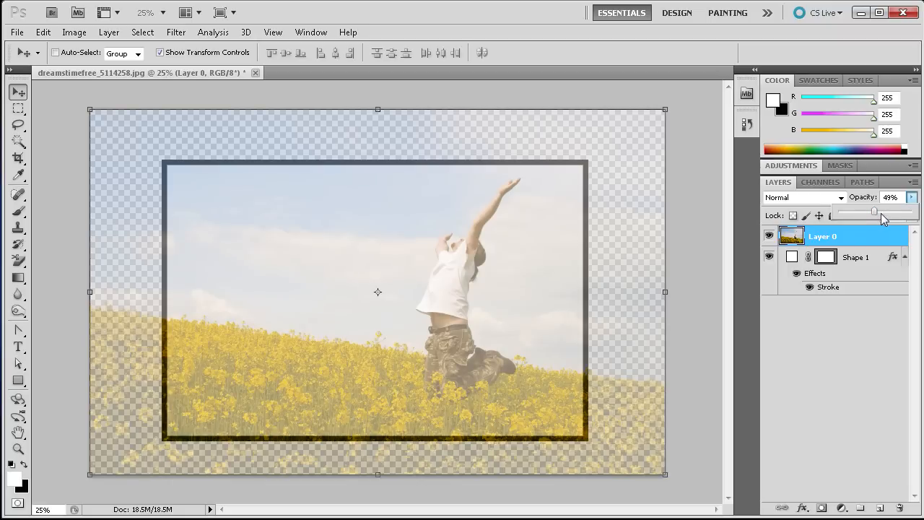
pyautogui.moveTo(879, 209); pyautogui.dragTo(885, 209)
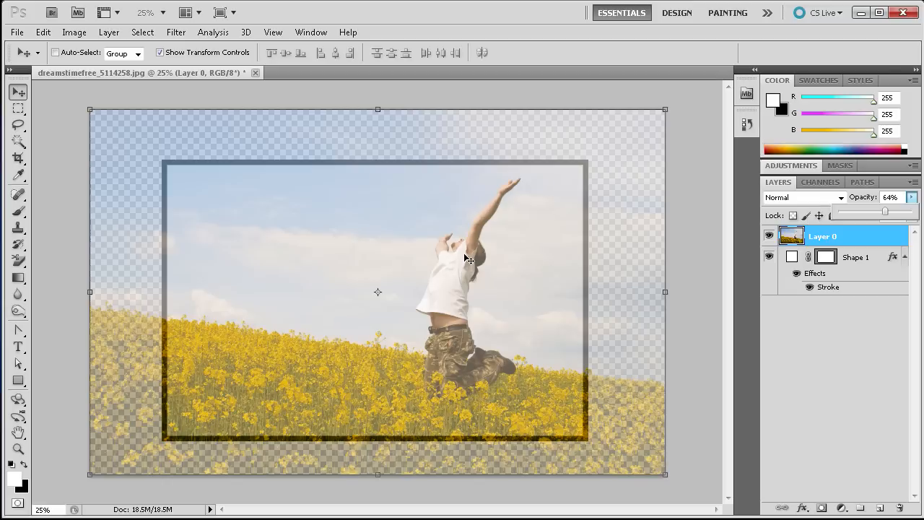
pyautogui.moveTo(439, 268)
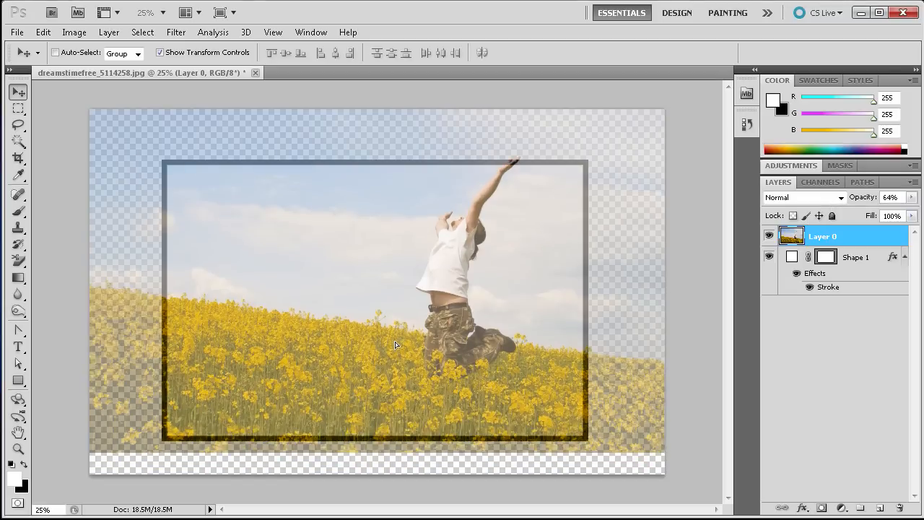
pyautogui.moveTo(395, 345); pyautogui.dragTo(392, 324)
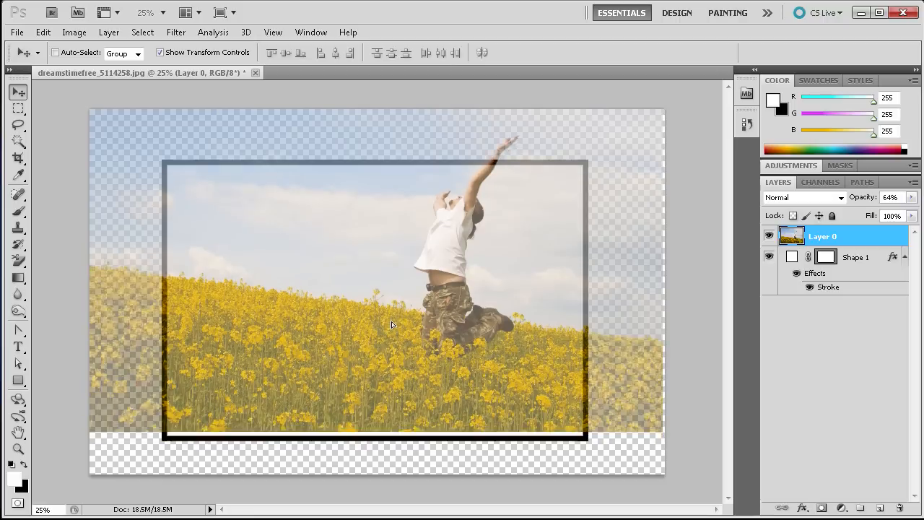
pyautogui.moveTo(391, 325); pyautogui.dragTo(395, 291)
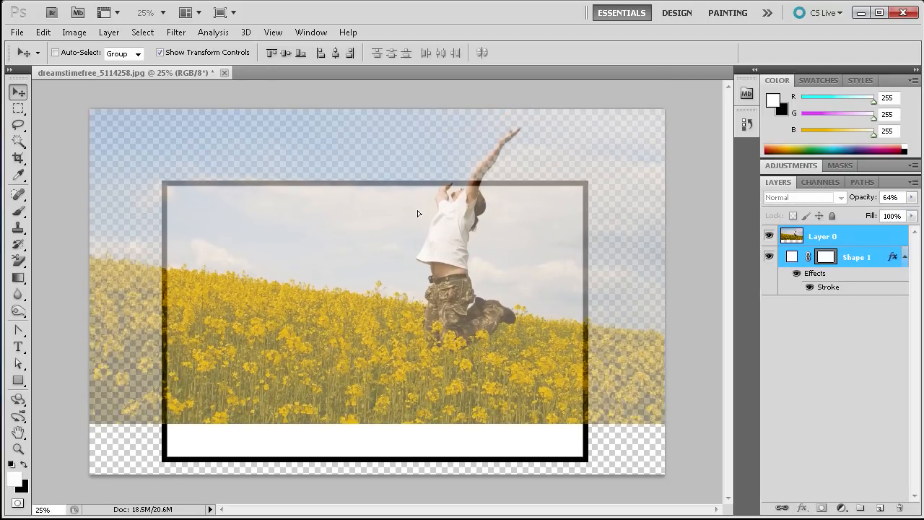
# - Drag Shape 1's bottom edge up to the photo's lower edge, then reselect Layer 0
pyautogui.click(856, 257)
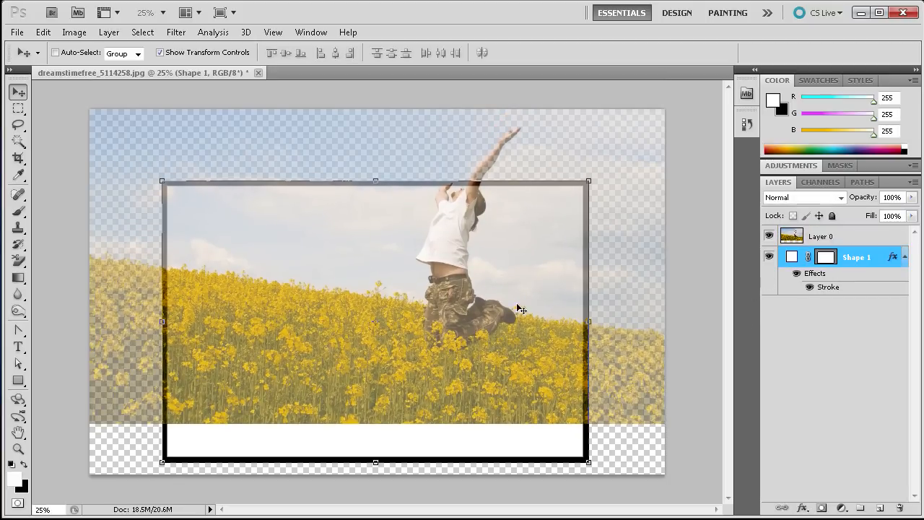
pyautogui.moveTo(588, 462); pyautogui.dragTo(582, 423)
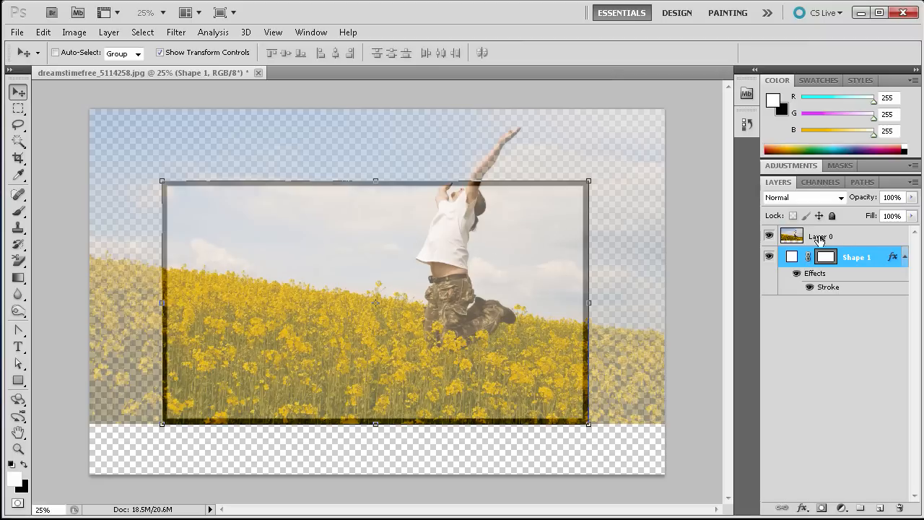
pyautogui.click(823, 236)
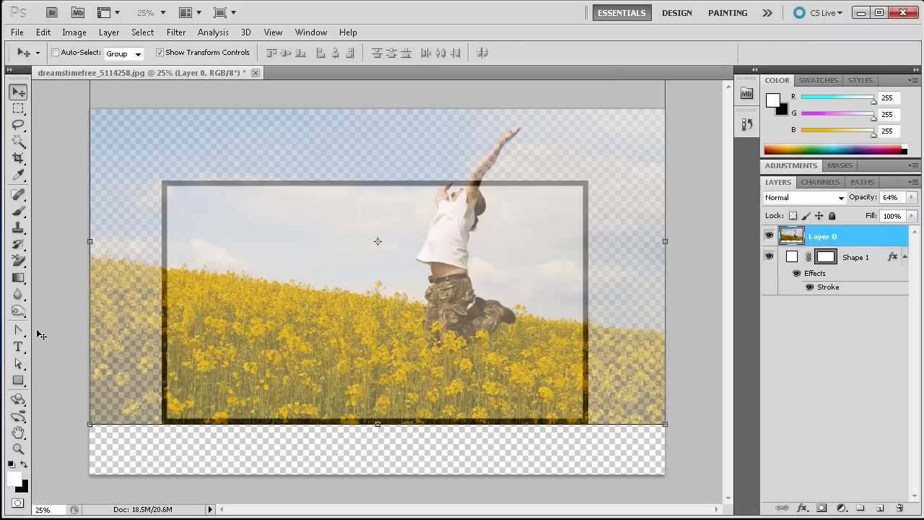
# - With the Pen tool and photo at 75% opacity, trace points around the raised arm and hand
pyautogui.click(18, 330)
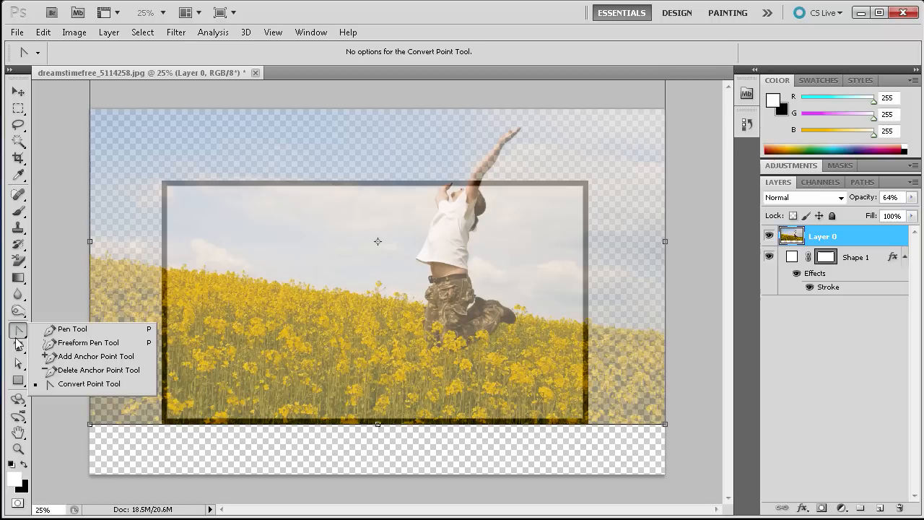
pyautogui.click(72, 329)
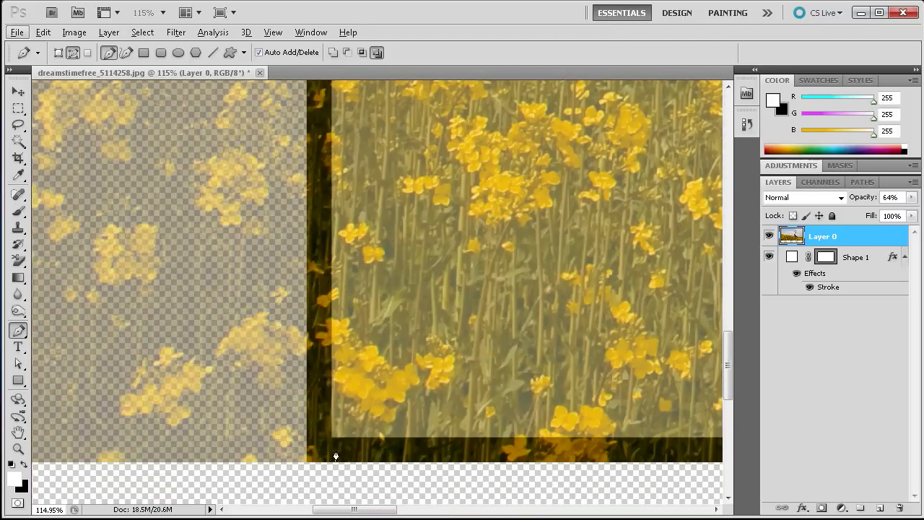
pyautogui.moveTo(331, 442)
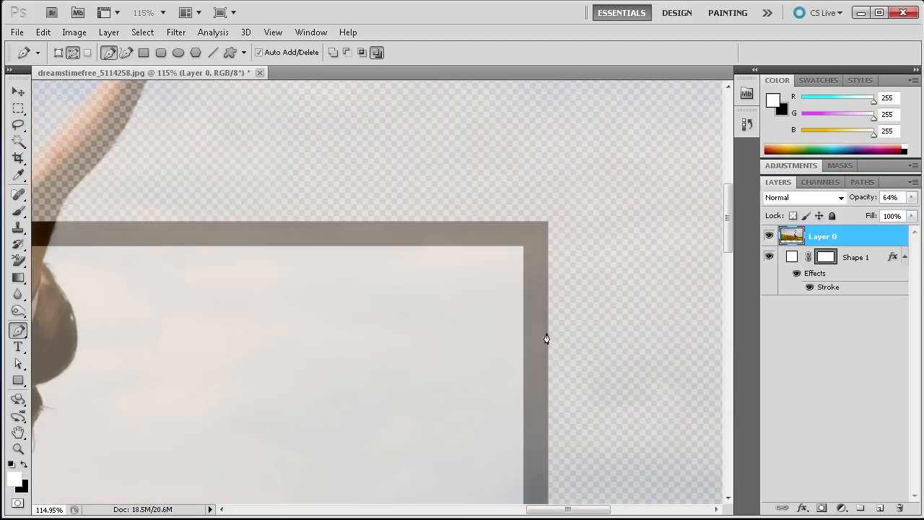
pyautogui.moveTo(523, 251)
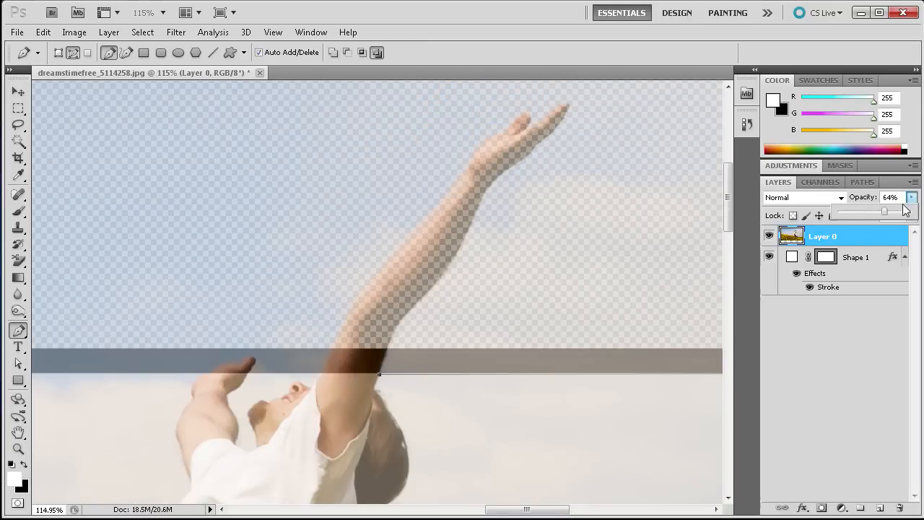
pyautogui.moveTo(884, 210); pyautogui.dragTo(893, 210)
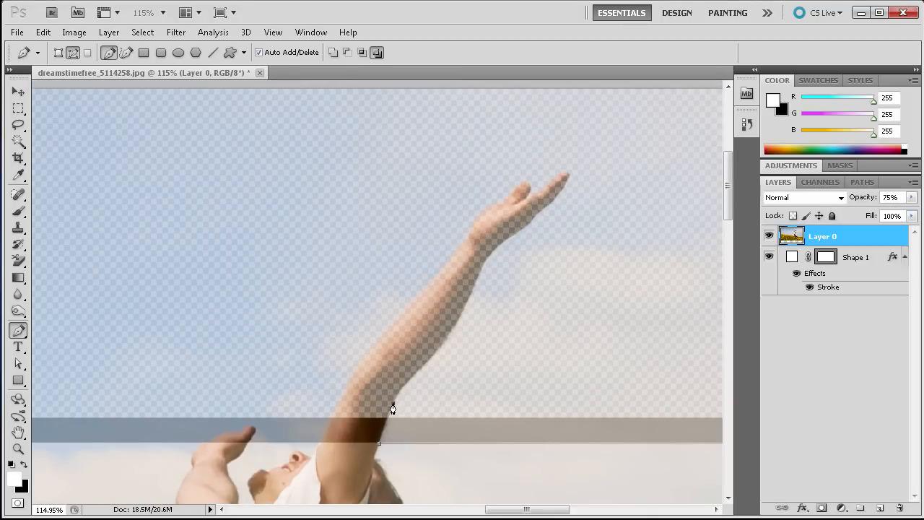
pyautogui.moveTo(424, 371)
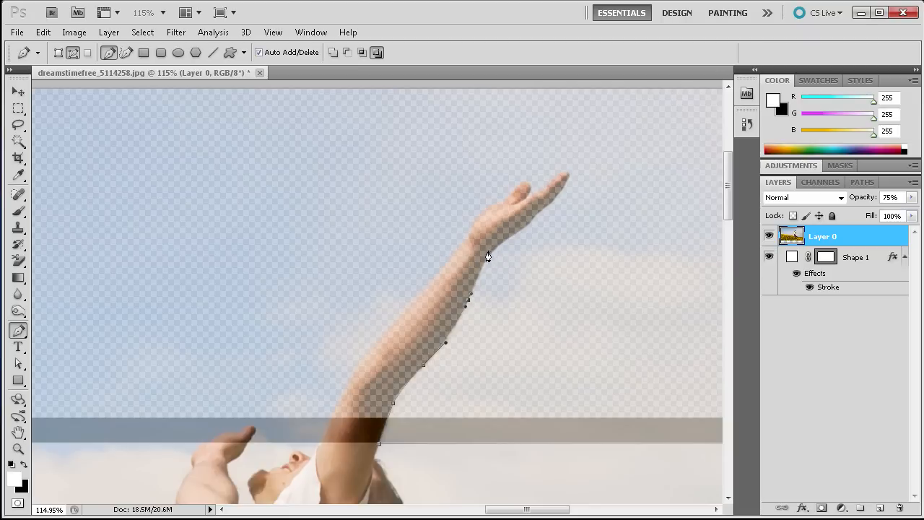
pyautogui.click(507, 249)
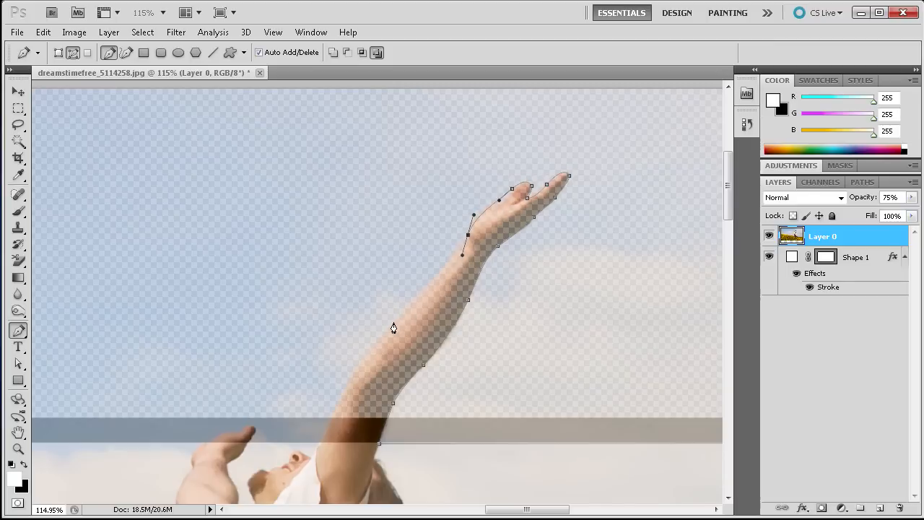
pyautogui.click(393, 327)
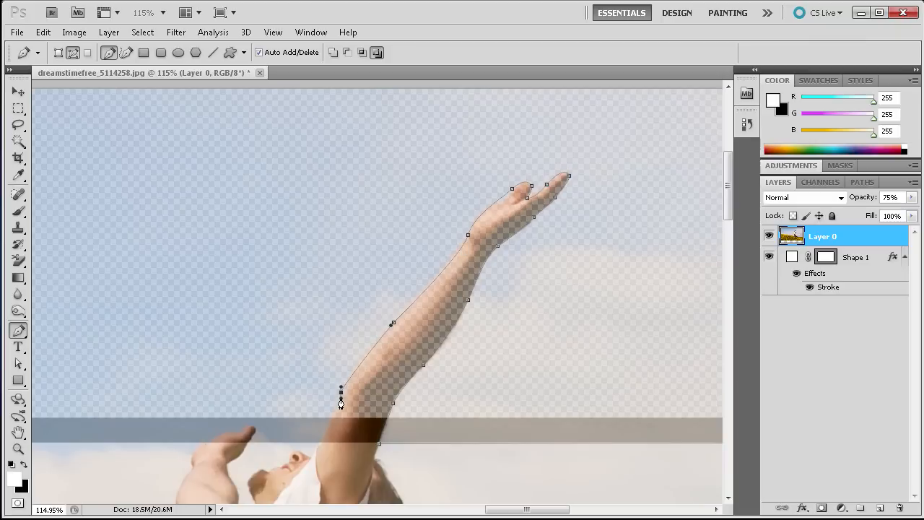
pyautogui.moveTo(344, 432)
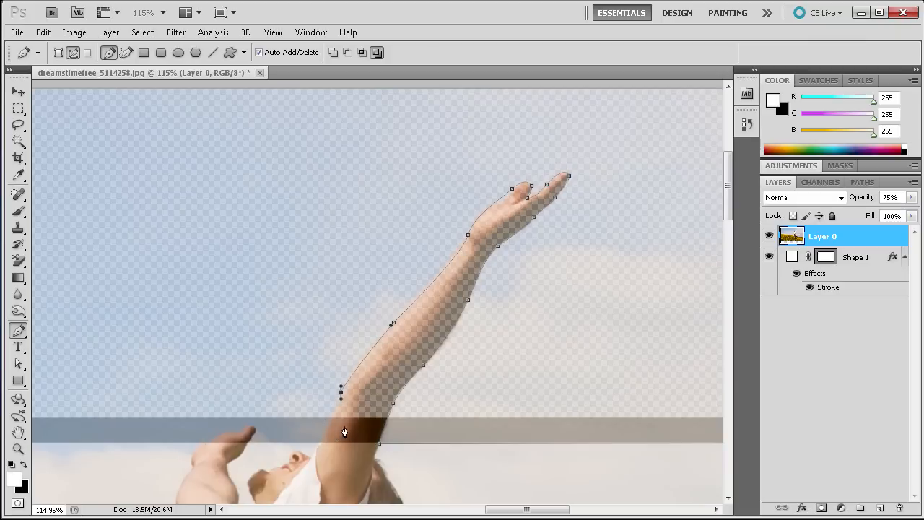
pyautogui.moveTo(319, 446)
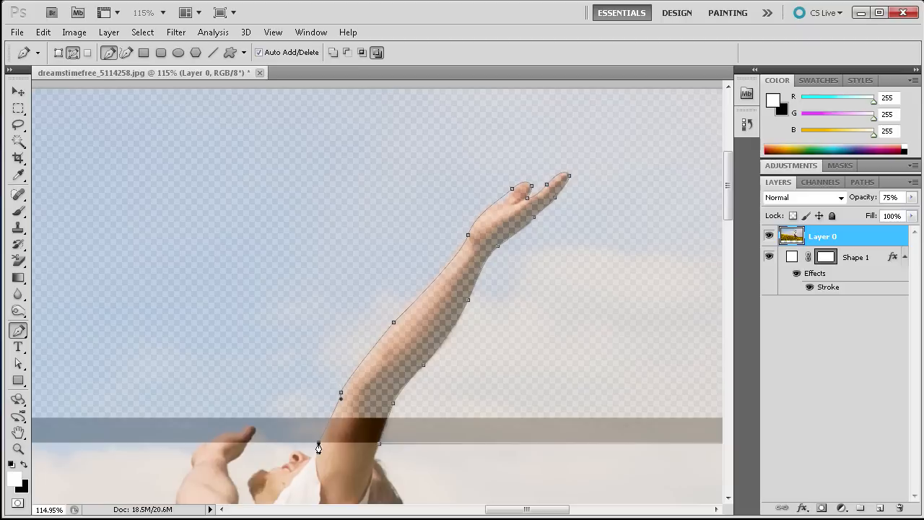
pyautogui.moveTo(247, 448)
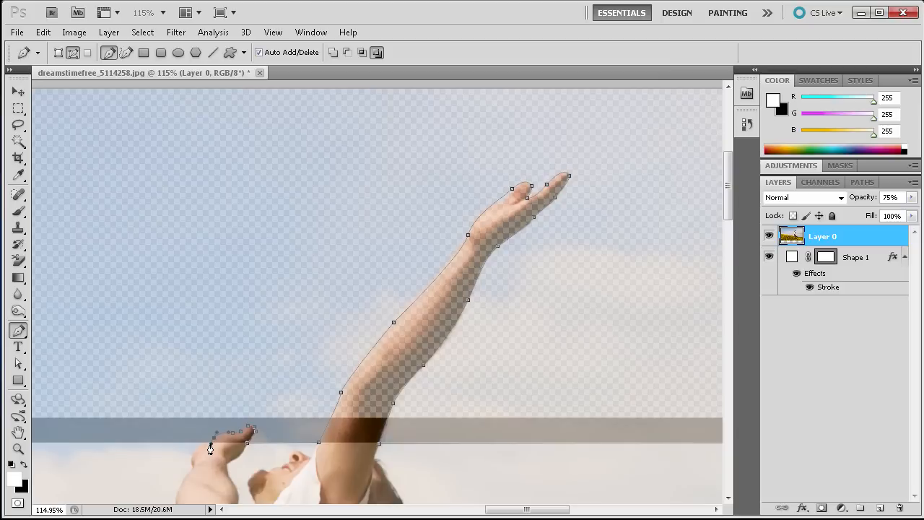
pyautogui.moveTo(225, 475)
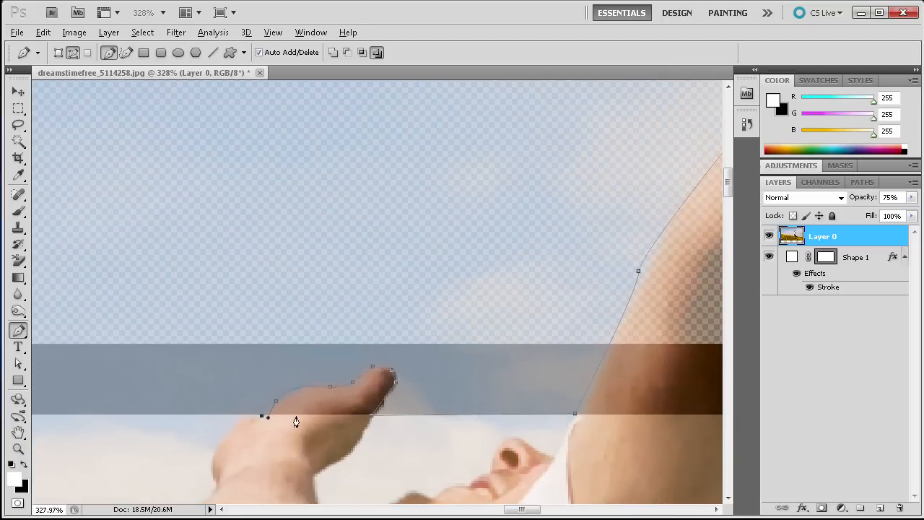
pyautogui.moveTo(235, 422)
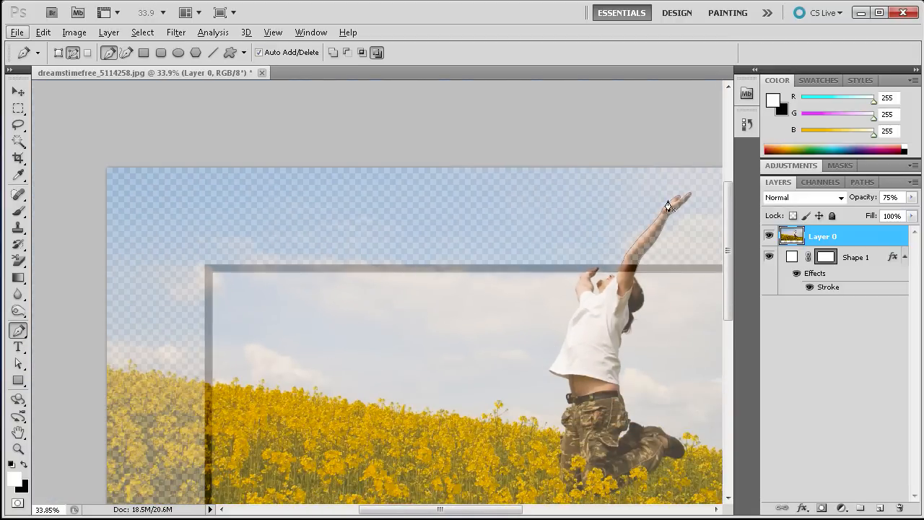
# - Convert the arm and frame path into a selection and apply Select > Inverse
pyautogui.scroll(-3)
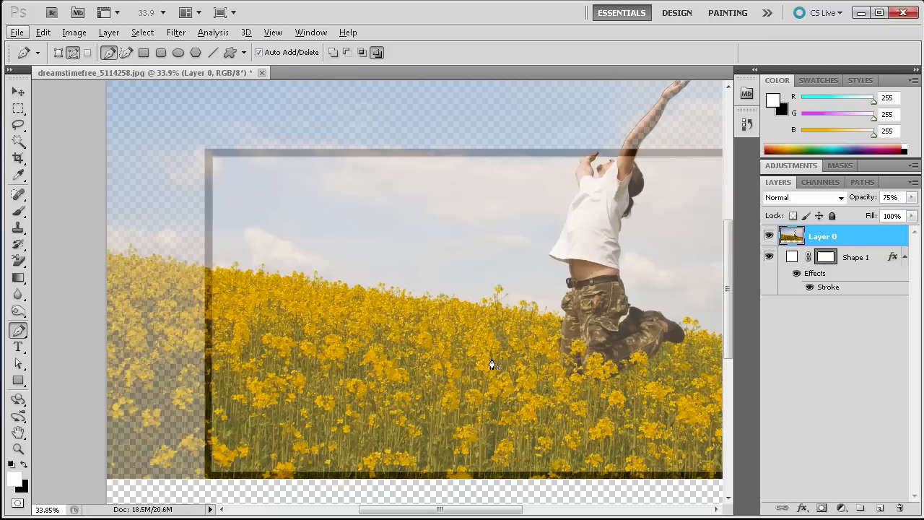
pyautogui.hscroll(-3)
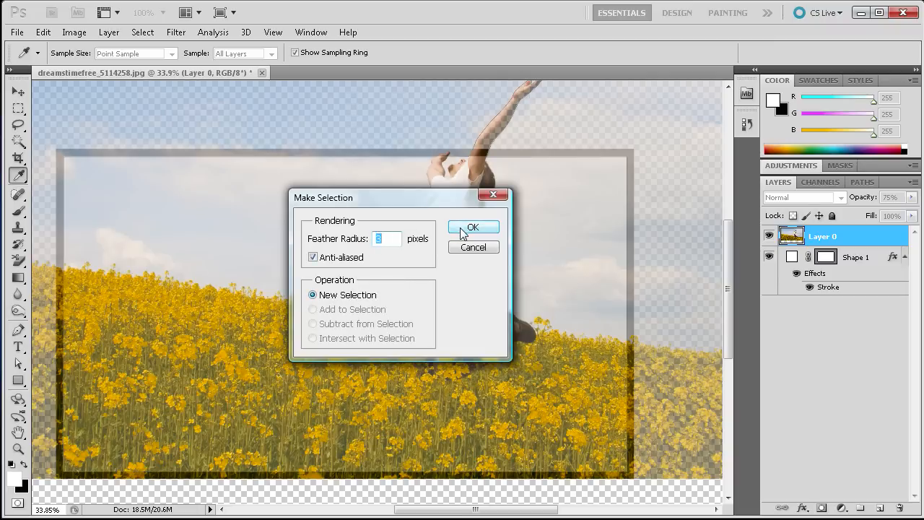
pyautogui.click(473, 227)
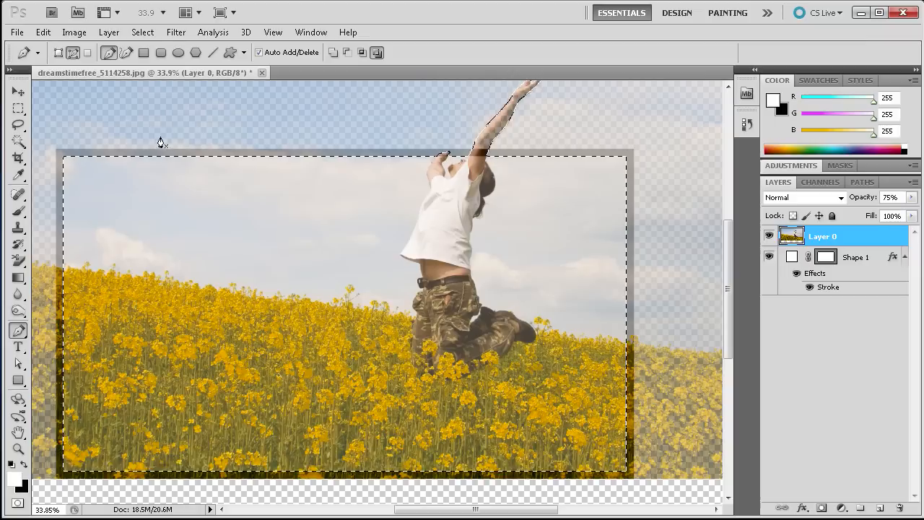
pyautogui.click(142, 32)
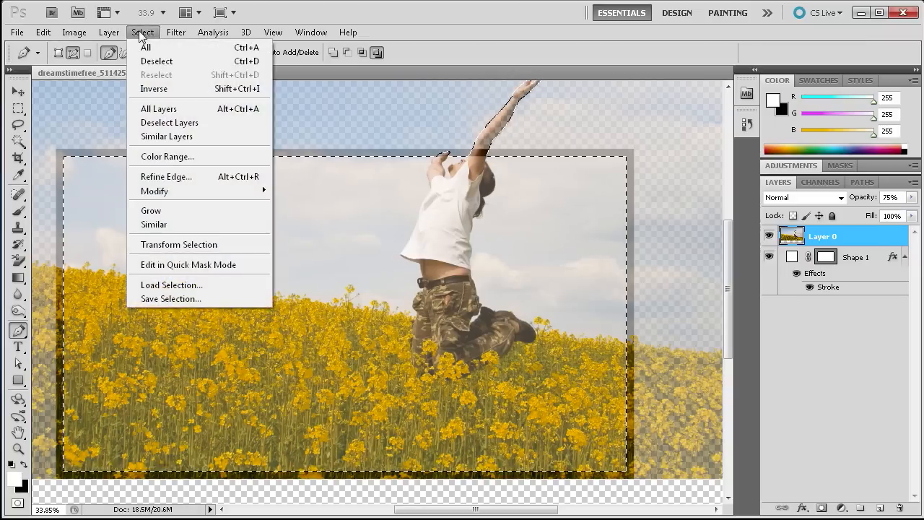
pyautogui.click(154, 88)
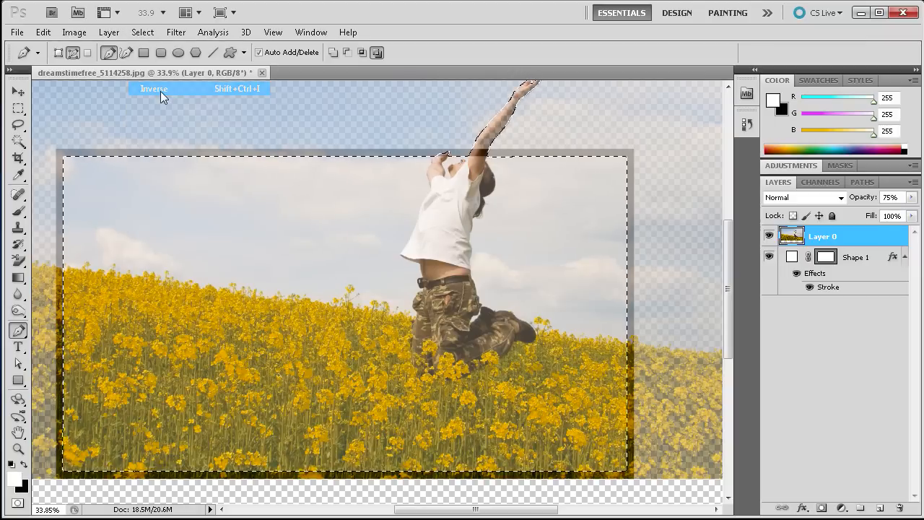
pyautogui.click(154, 88)
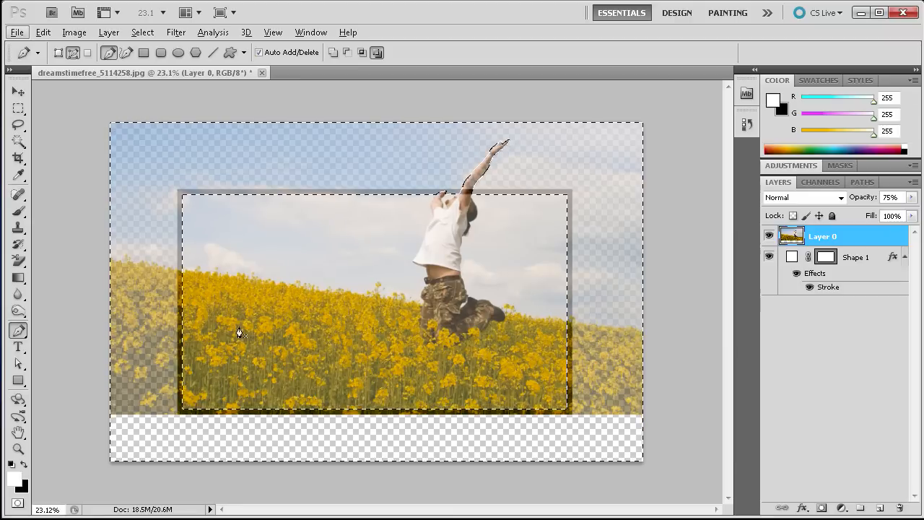
pyautogui.moveTo(403, 228)
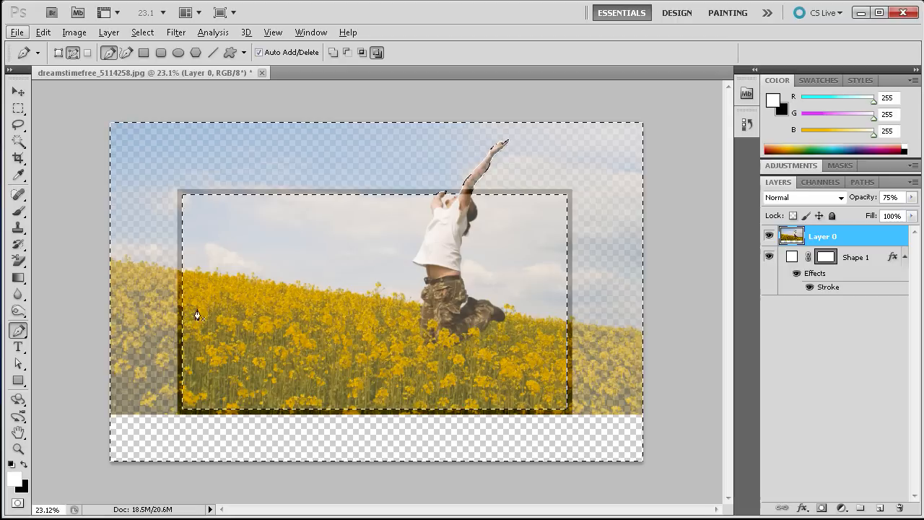
pyautogui.moveTo(425, 314)
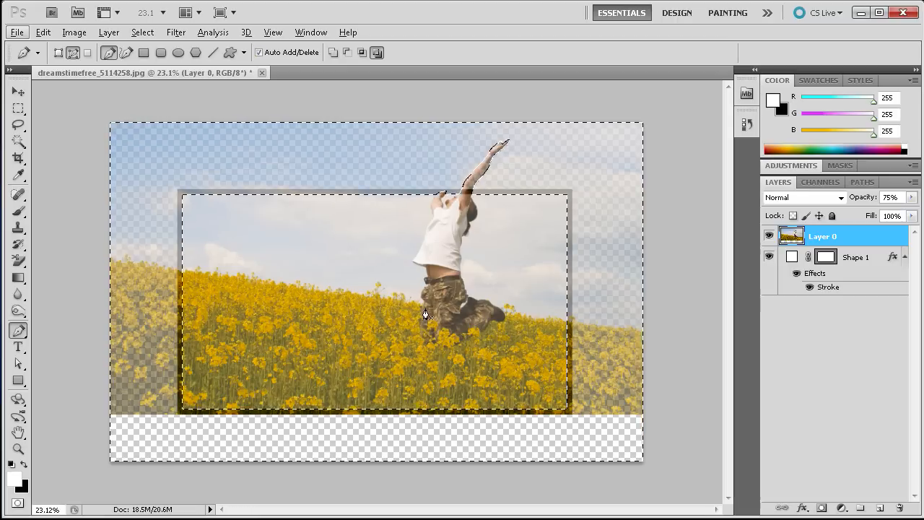
# - Delete the photo outside the black frame and arm, then deselect
pyautogui.click(18, 109)
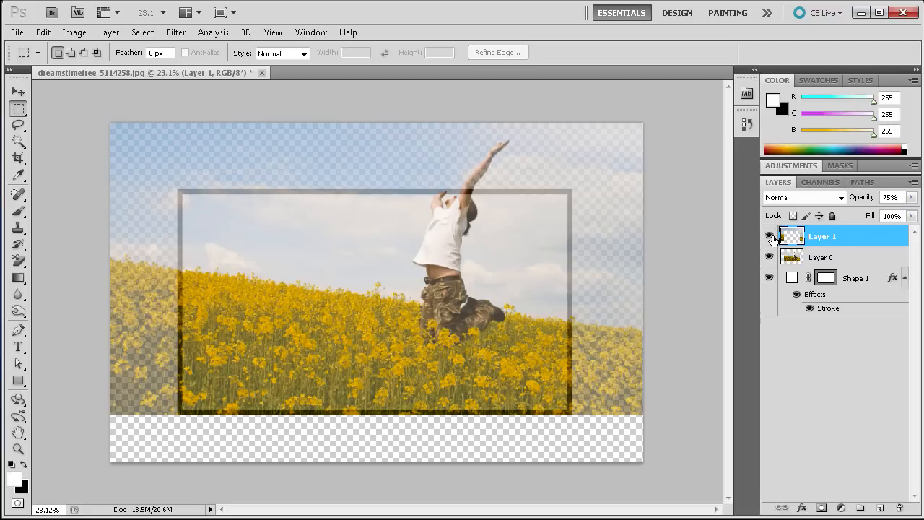
pyautogui.click(769, 236)
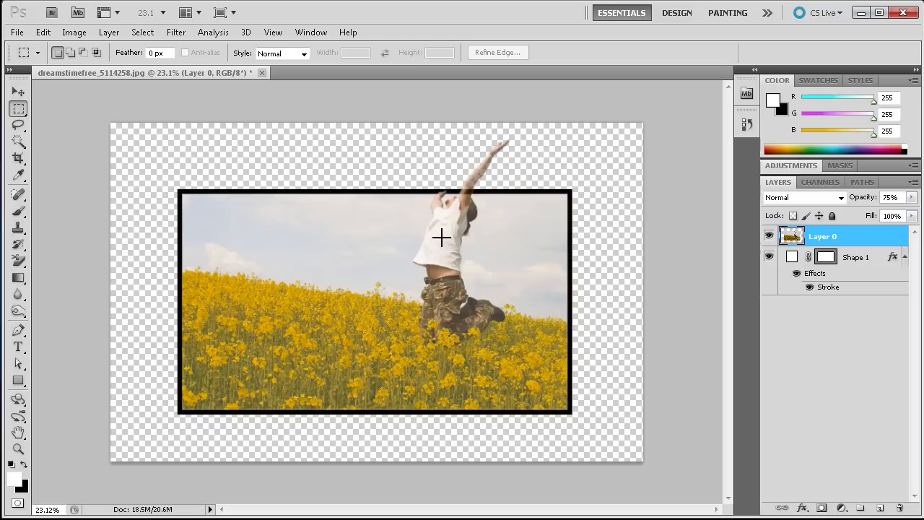
pyautogui.moveTo(259, 338)
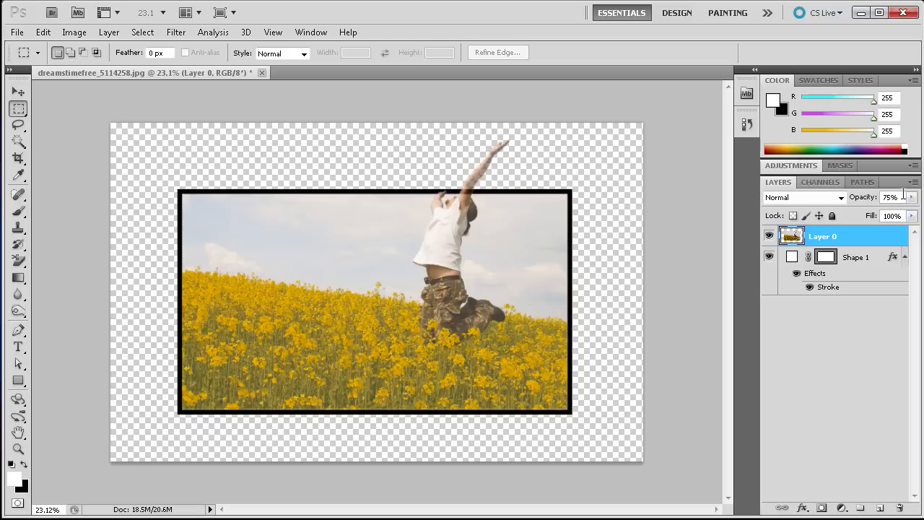
# - Set Layer 0's opacity back to 100%
pyautogui.click(911, 197)
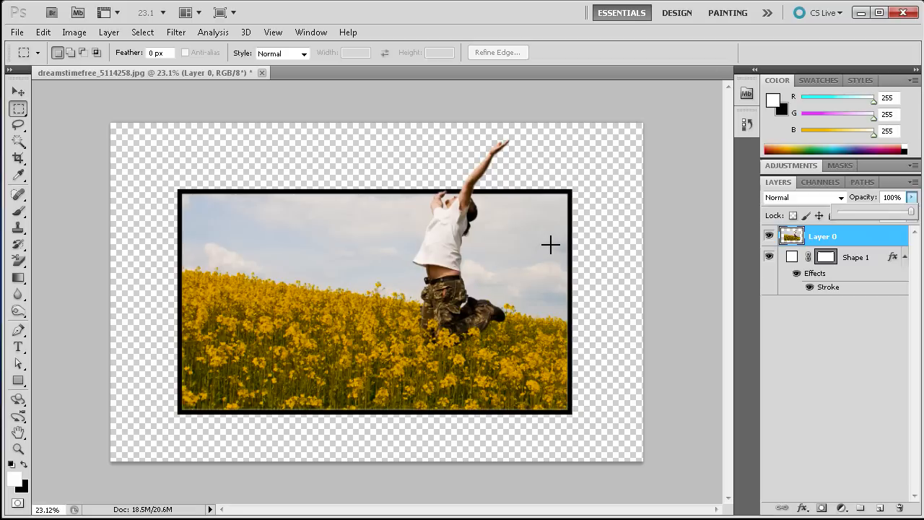
pyautogui.moveTo(457, 250)
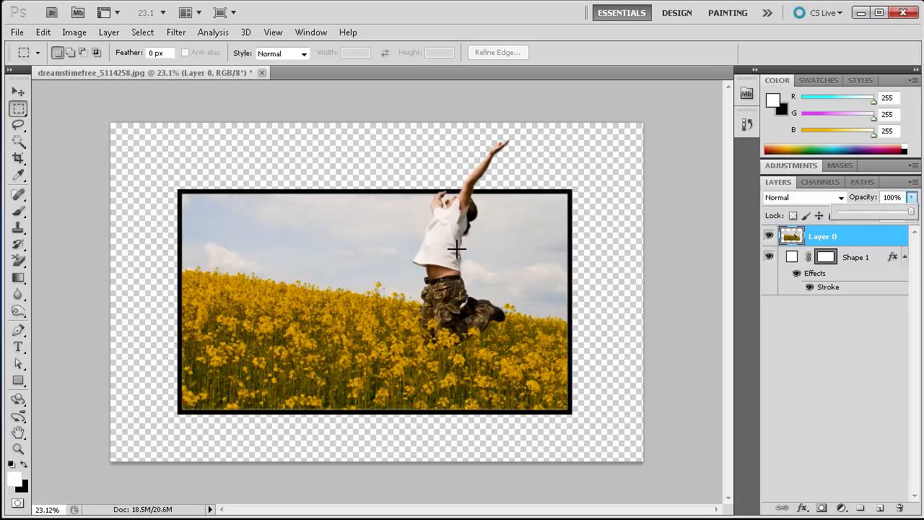
pyautogui.moveTo(227, 183)
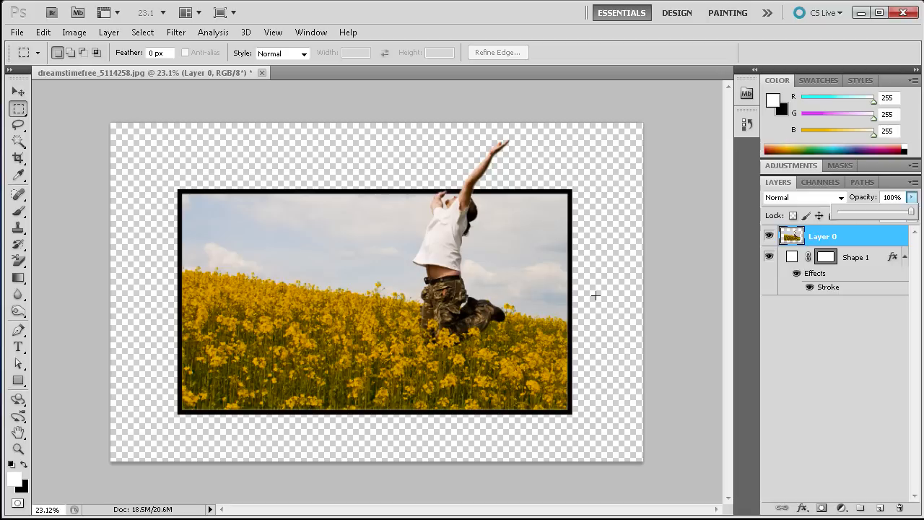
pyautogui.moveTo(593, 277)
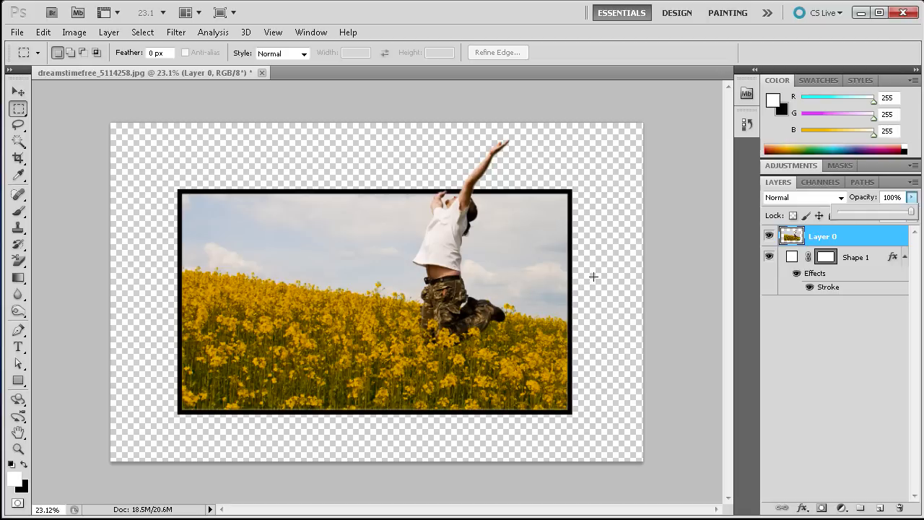